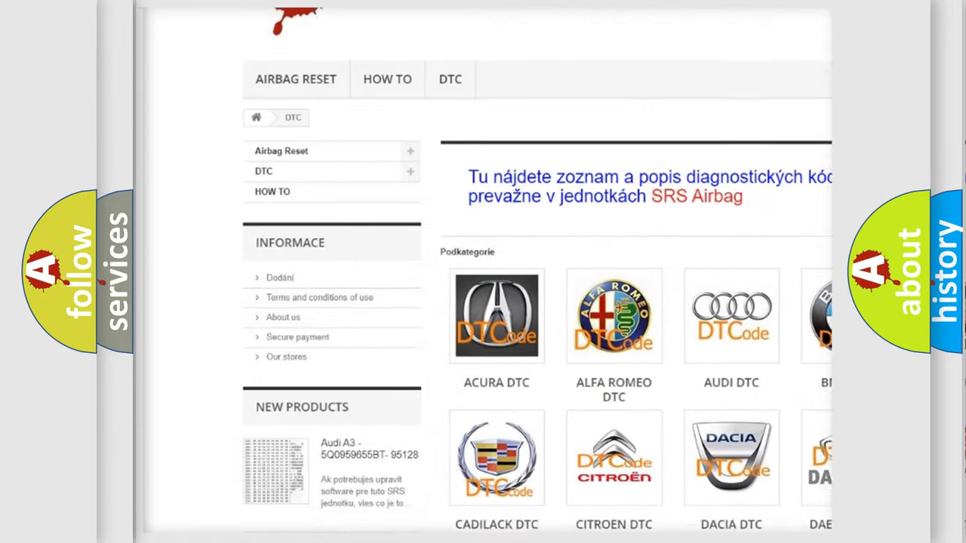
scroll("down", 3)
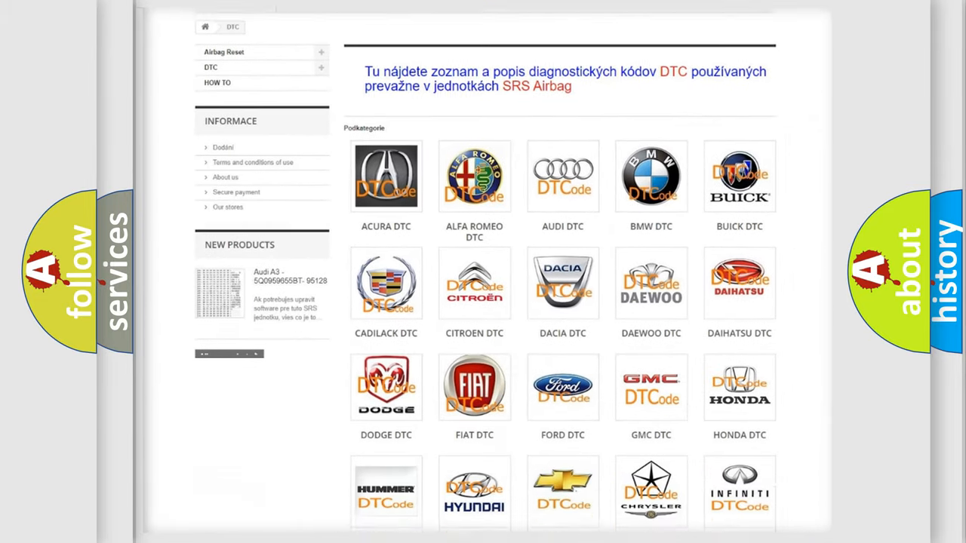
scroll("down", 3)
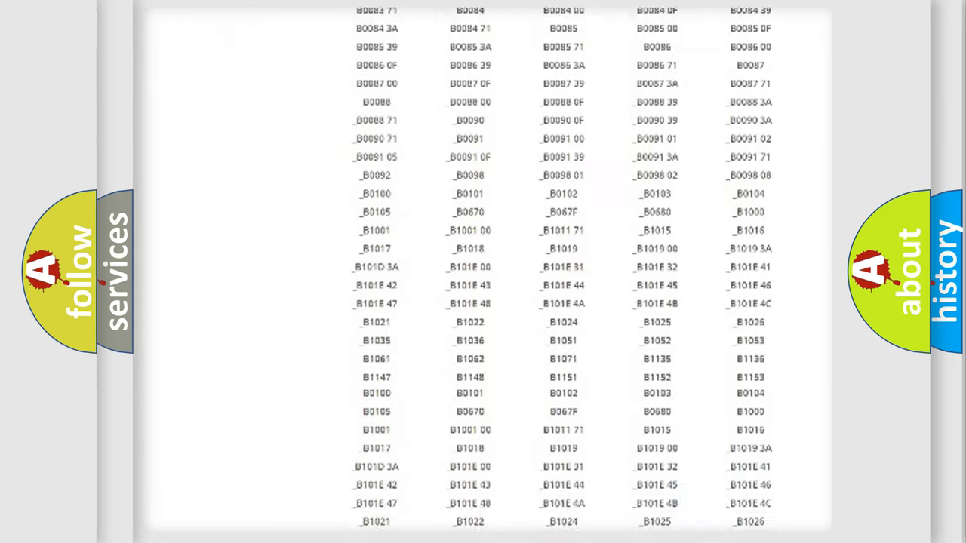
scroll("up", 3)
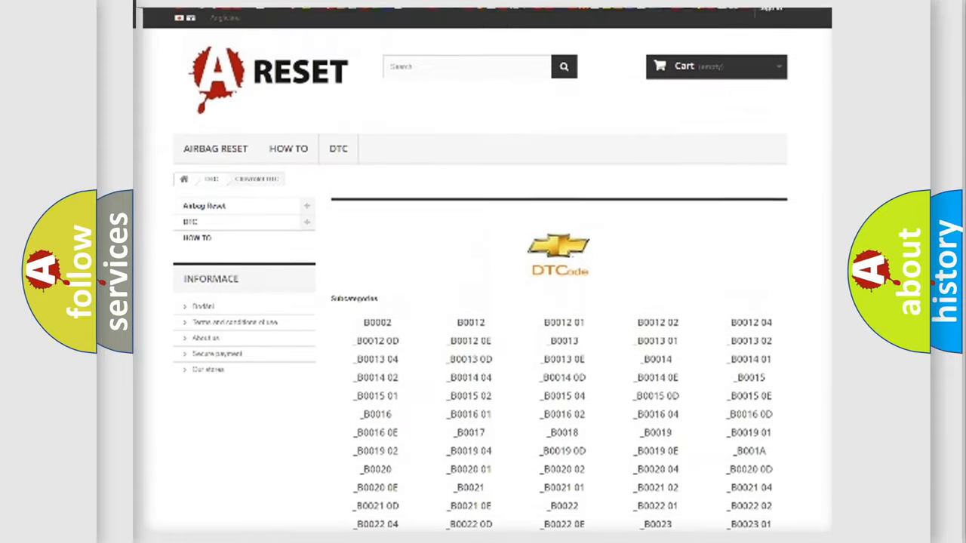